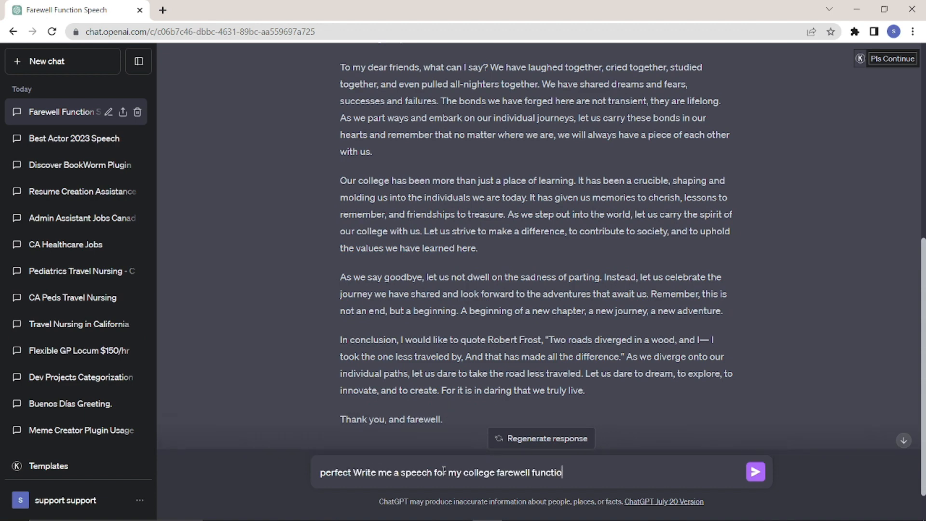
- Clear the drafted 'perfect Write me a speech…' prompt so the message box is empty
{"action": "left_click", "coordinate": [754, 472]}
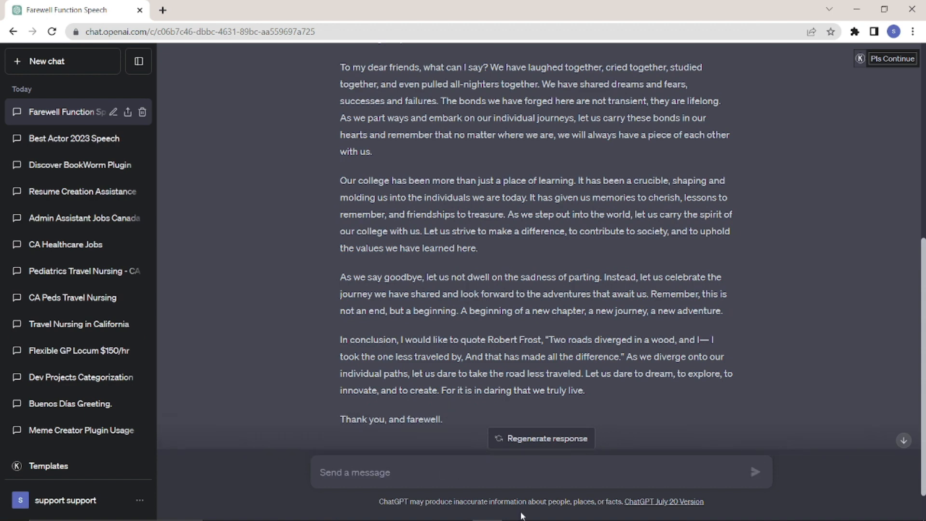